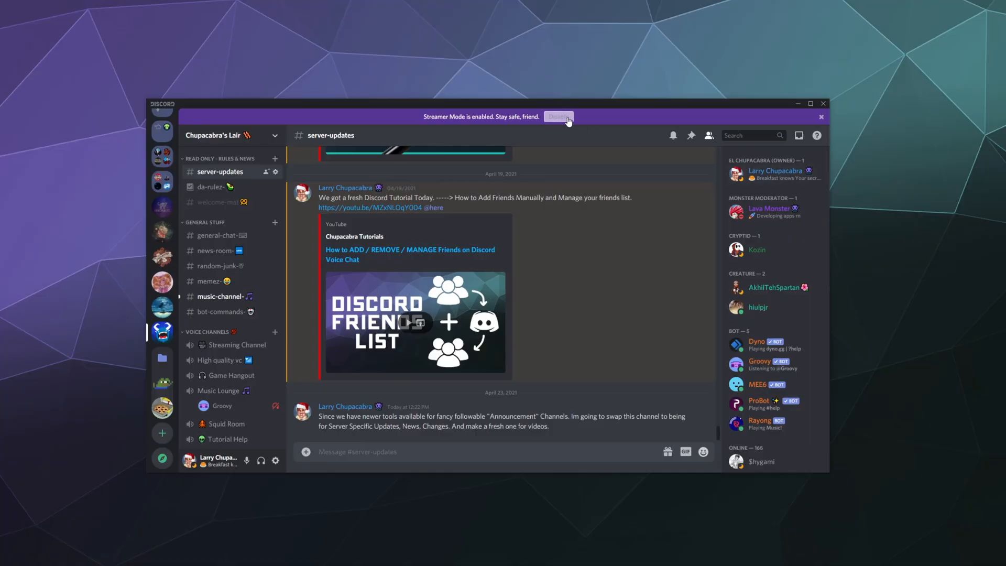
mouse_move(573, 108)
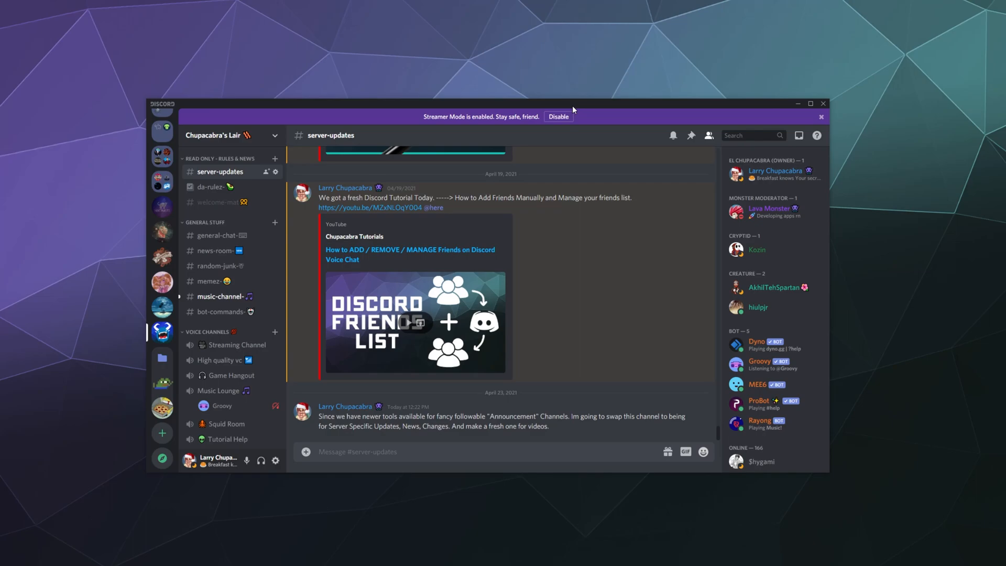
mouse_move(237, 261)
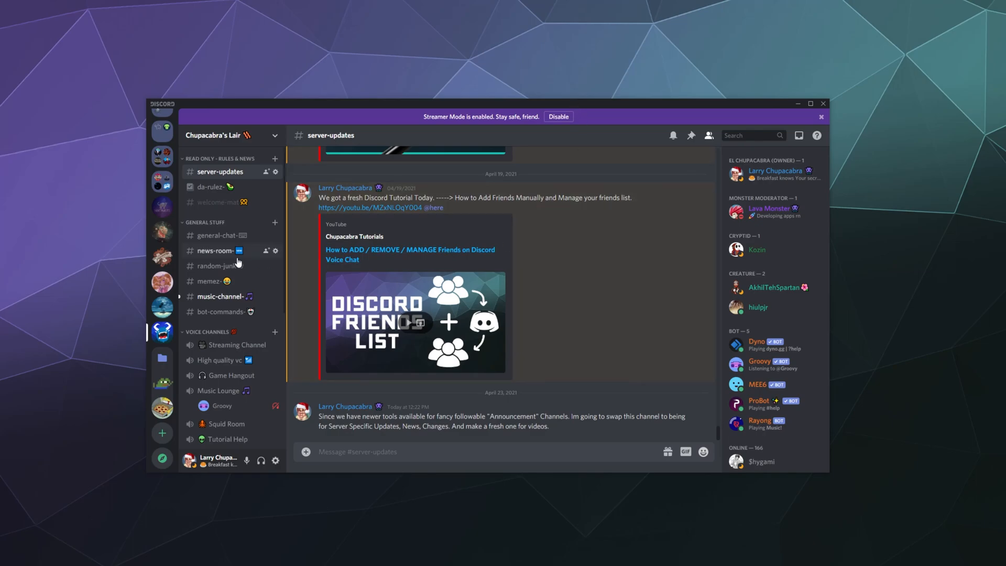
mouse_move(298, 202)
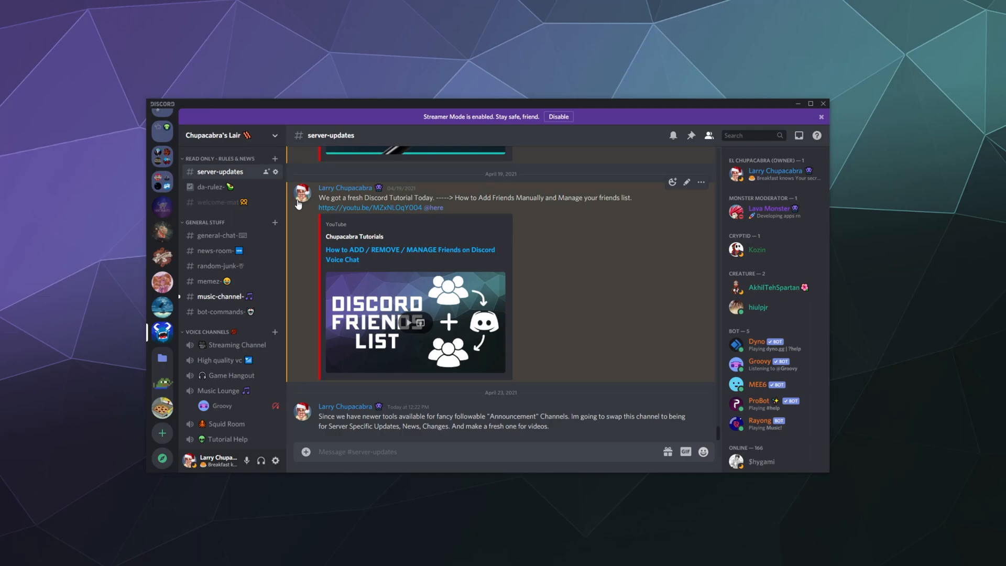
mouse_move(246, 106)
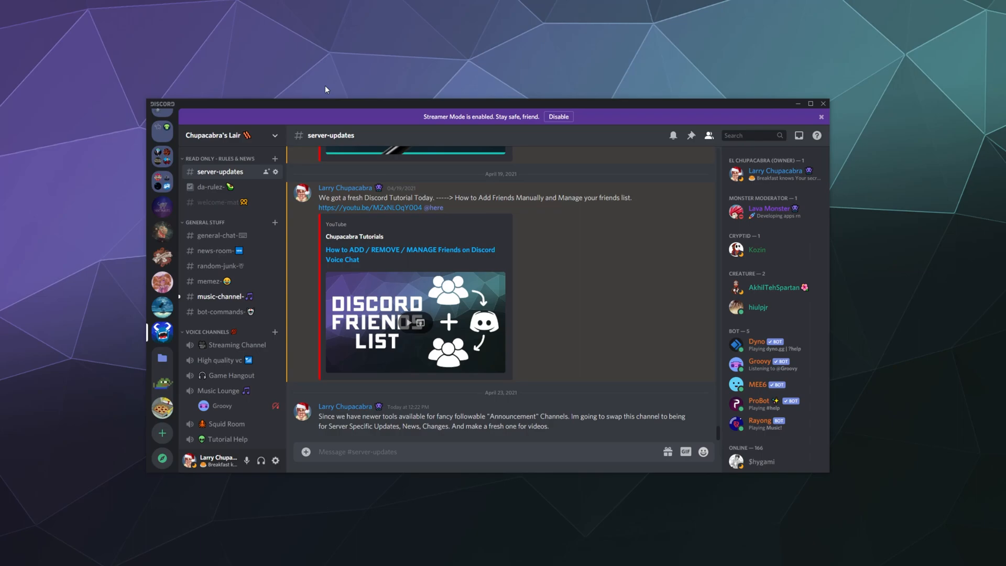
mouse_move(276, 174)
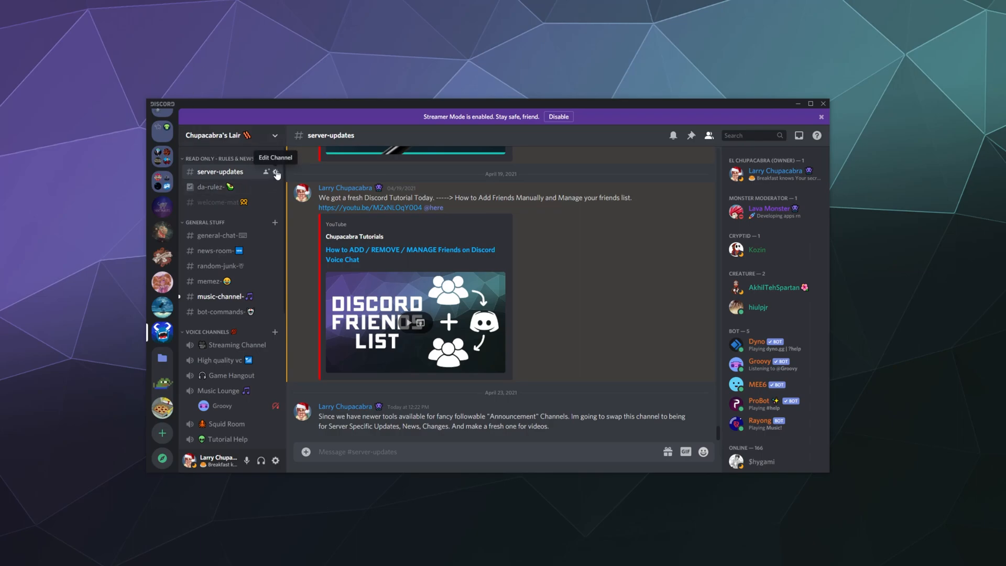
Step: Review the server-updates channel's permission settings in the same category, then leave them
click(275, 174)
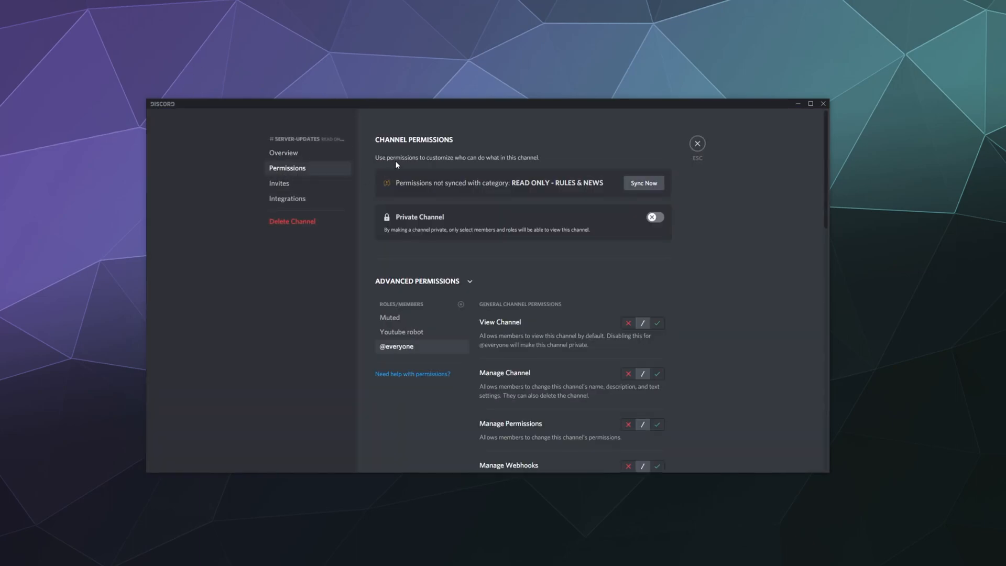
scroll(down, 3)
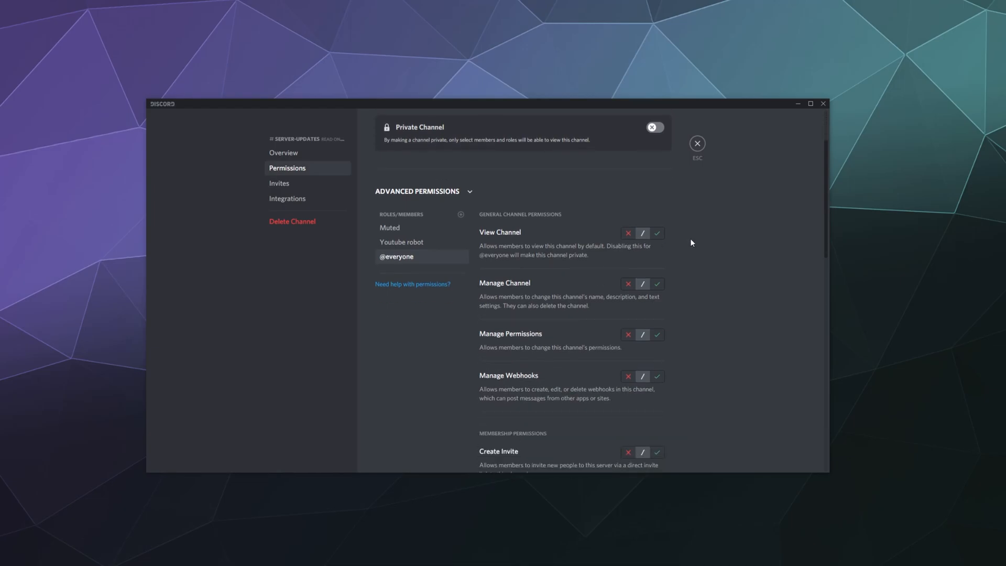
mouse_move(656, 243)
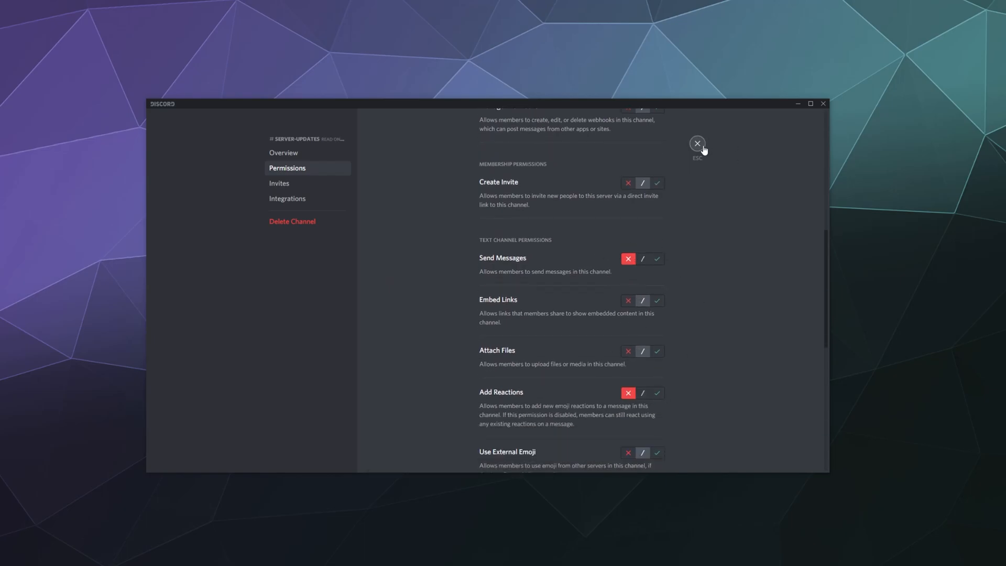
click(696, 143)
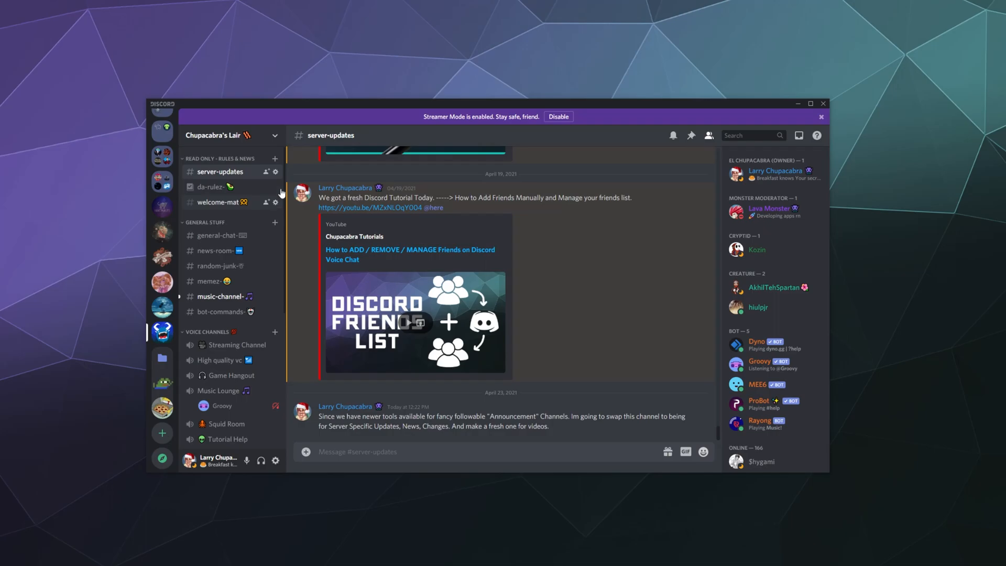
Step: Create an Announcement channel named newest-videos in READ ONLY - RULES & NEWS and enter its settings
click(275, 158)
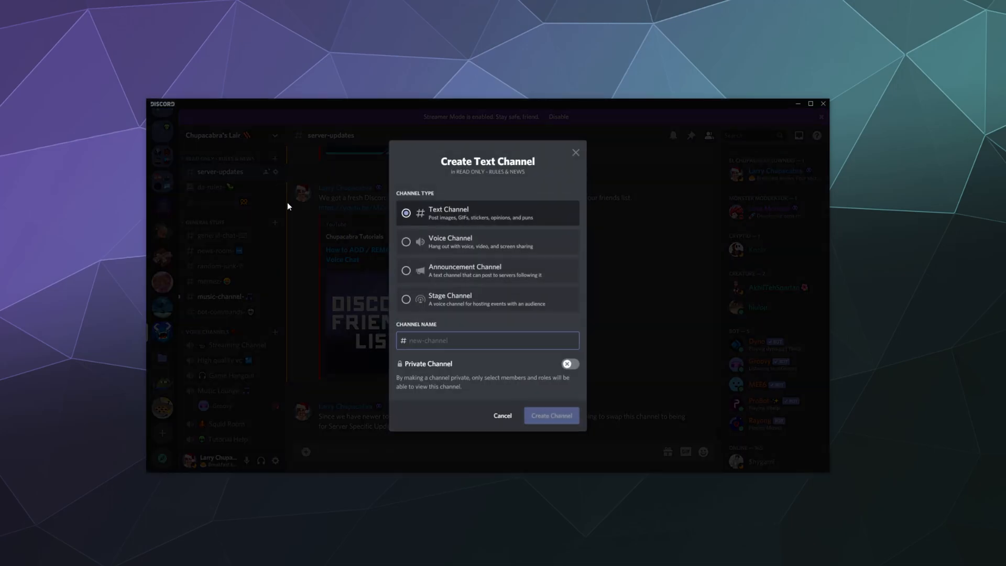
click(406, 270)
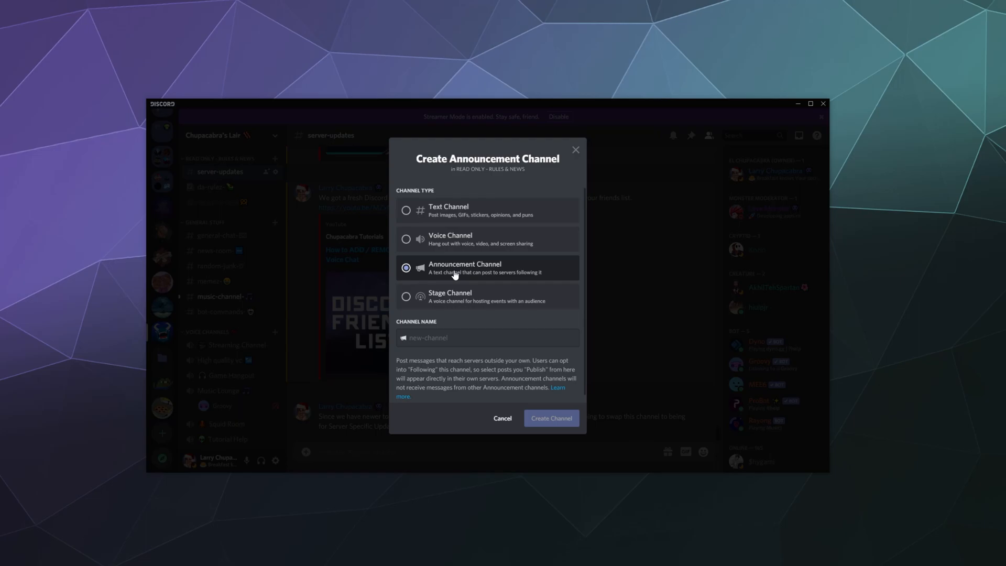
mouse_move(468, 337)
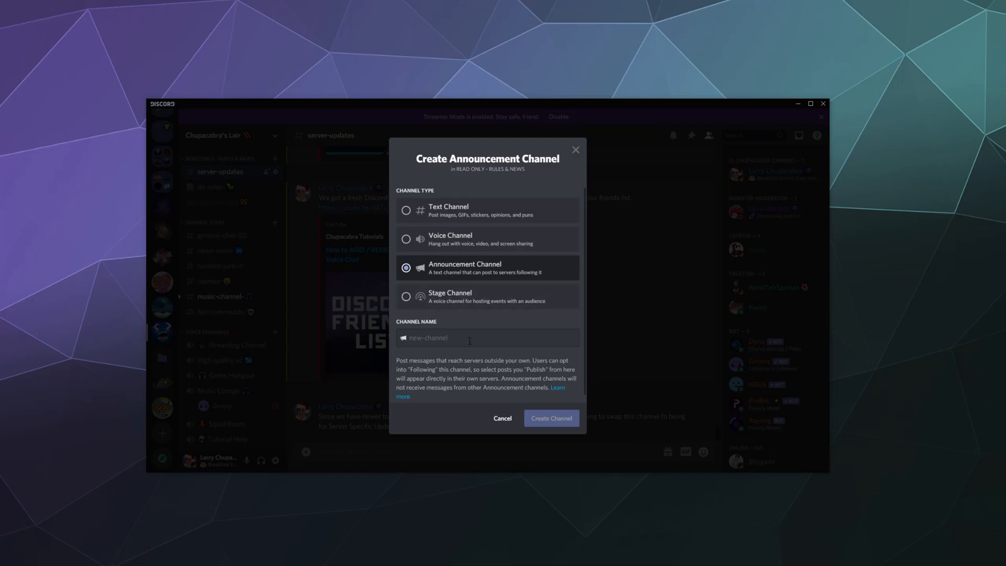
click(487, 337)
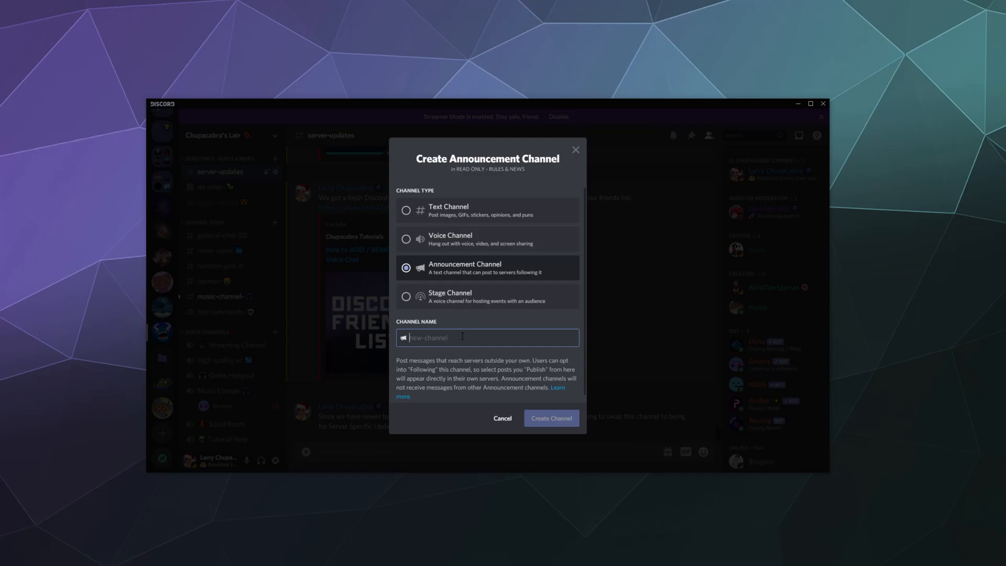
text(new-video)
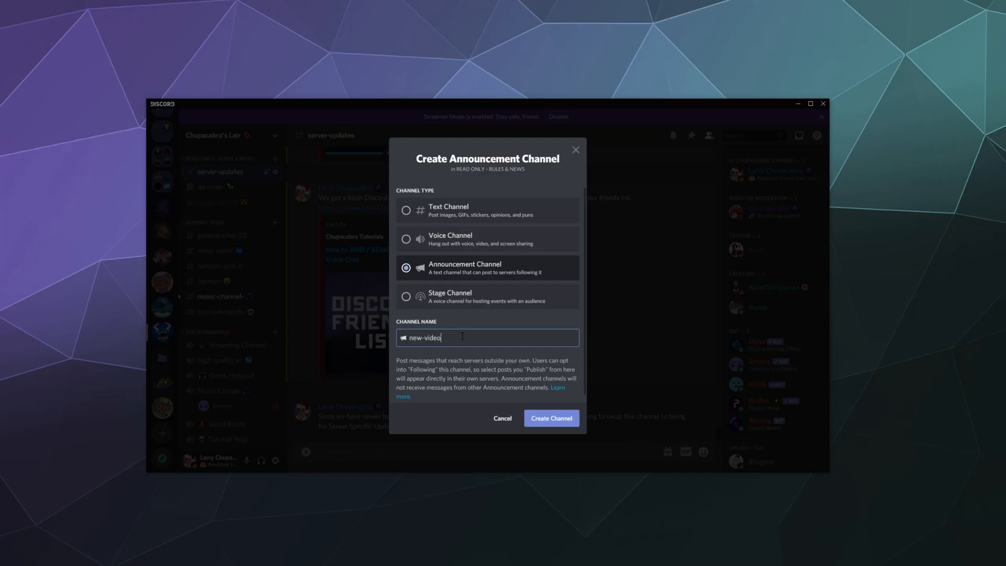
key(Backspace)
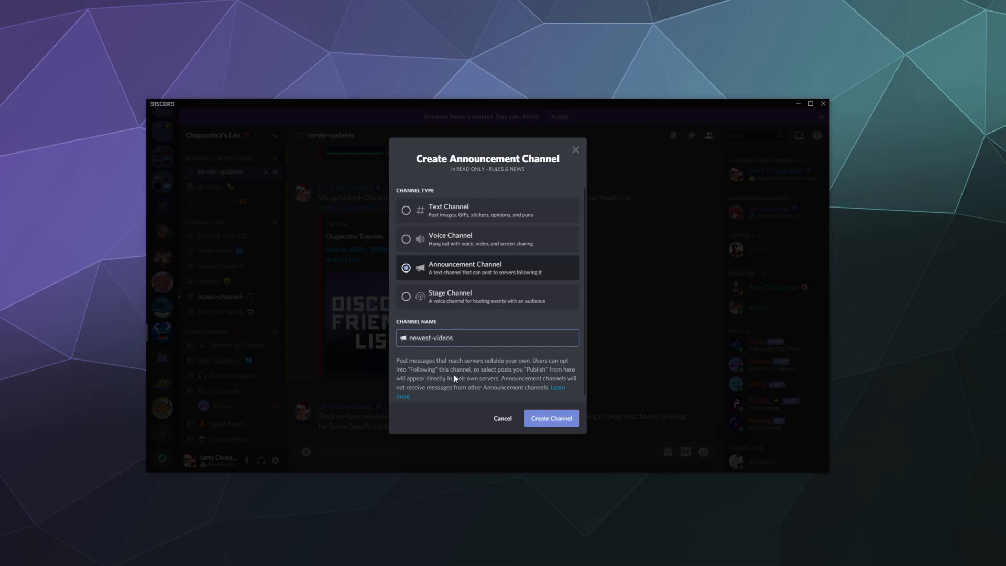
click(551, 417)
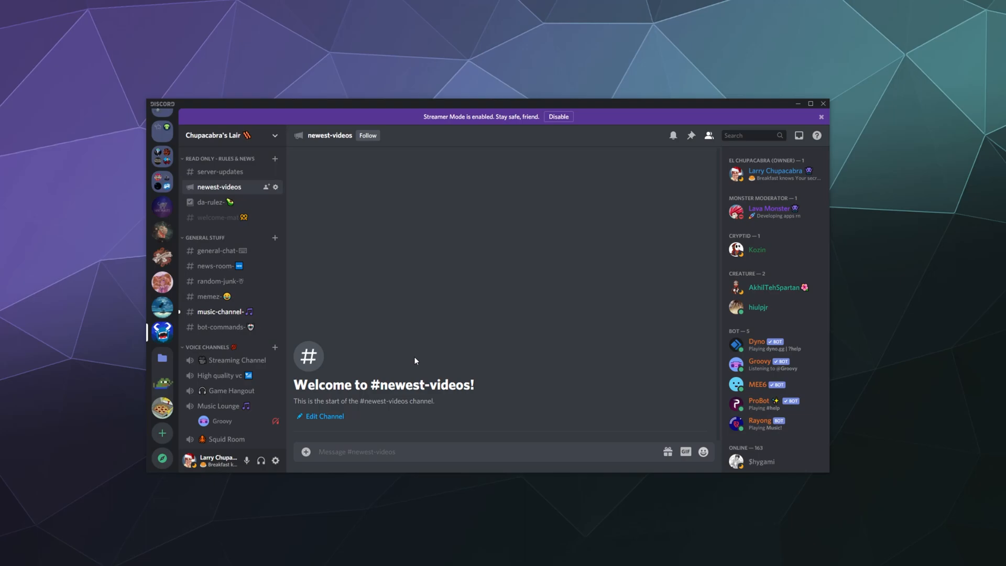
mouse_move(228, 203)
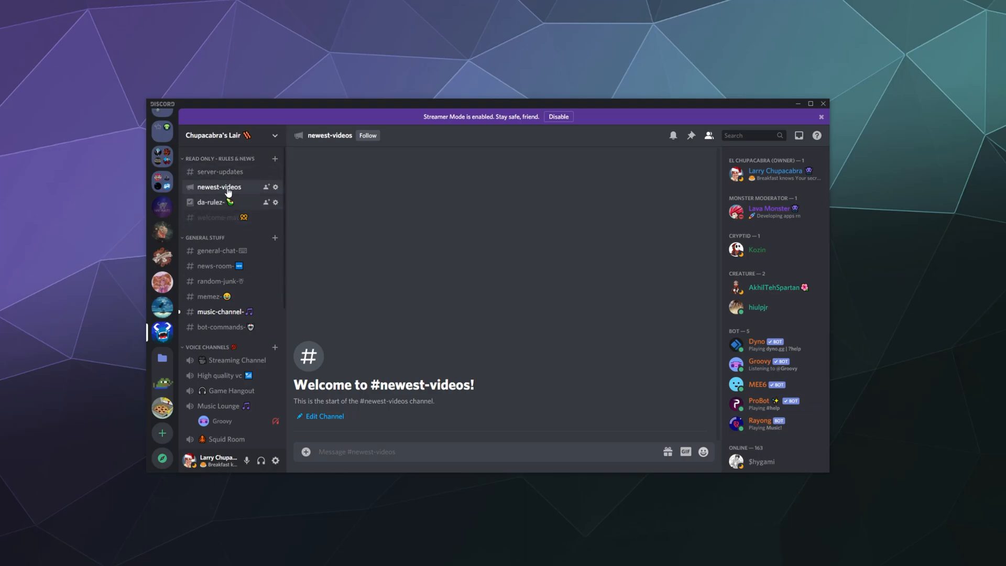
click(275, 186)
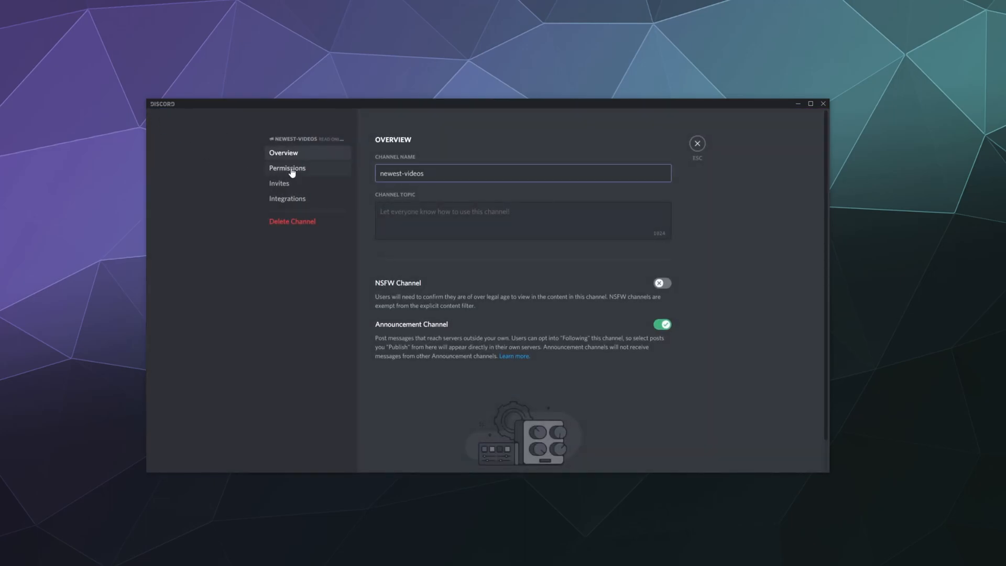
click(287, 167)
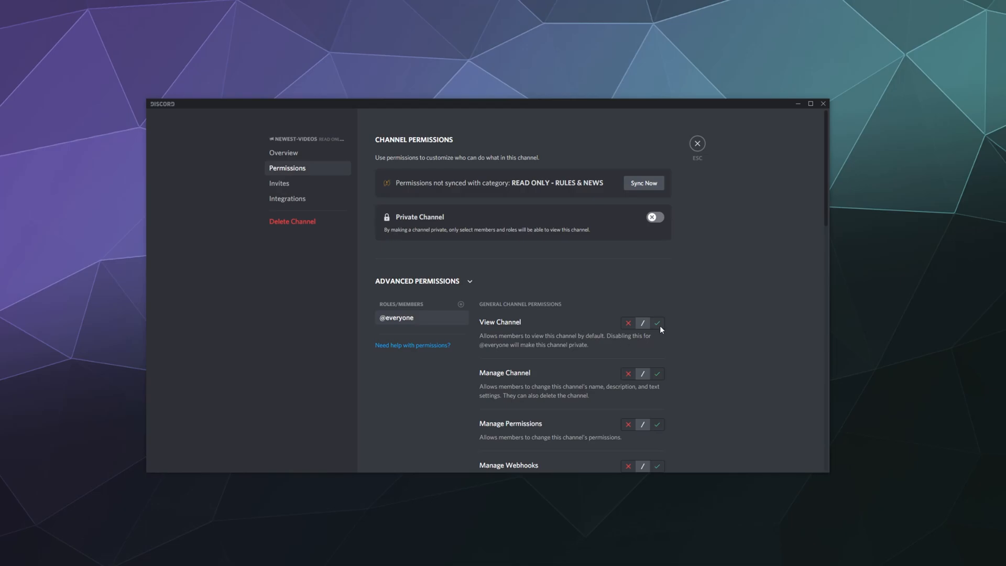
click(656, 323)
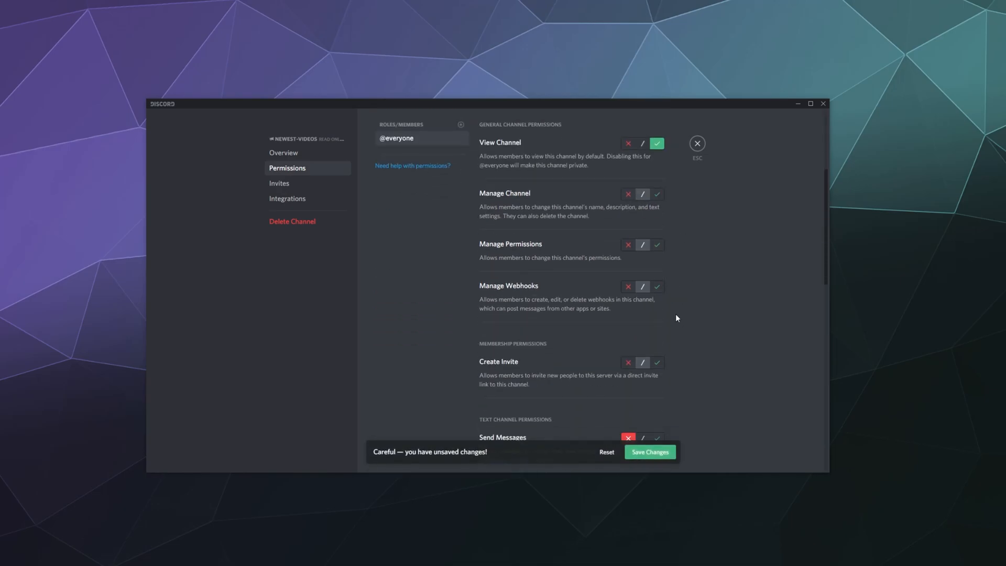
scroll(down, 3)
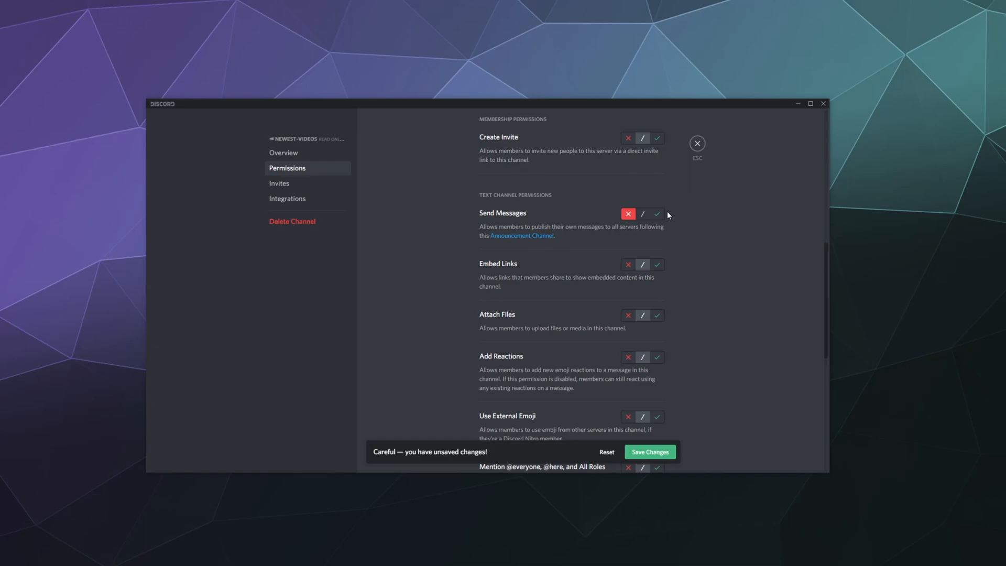
scroll(down, 3)
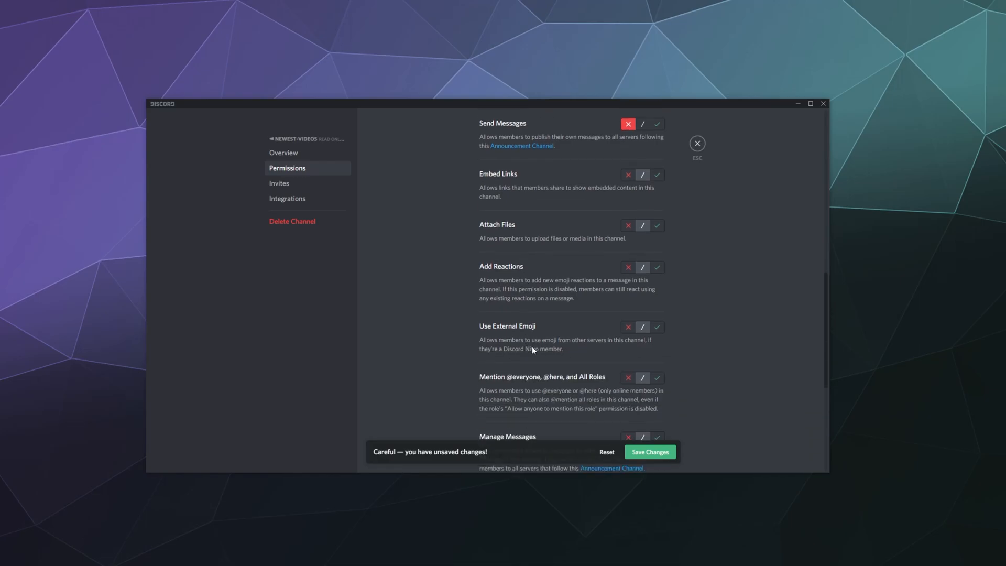
scroll(up, 3)
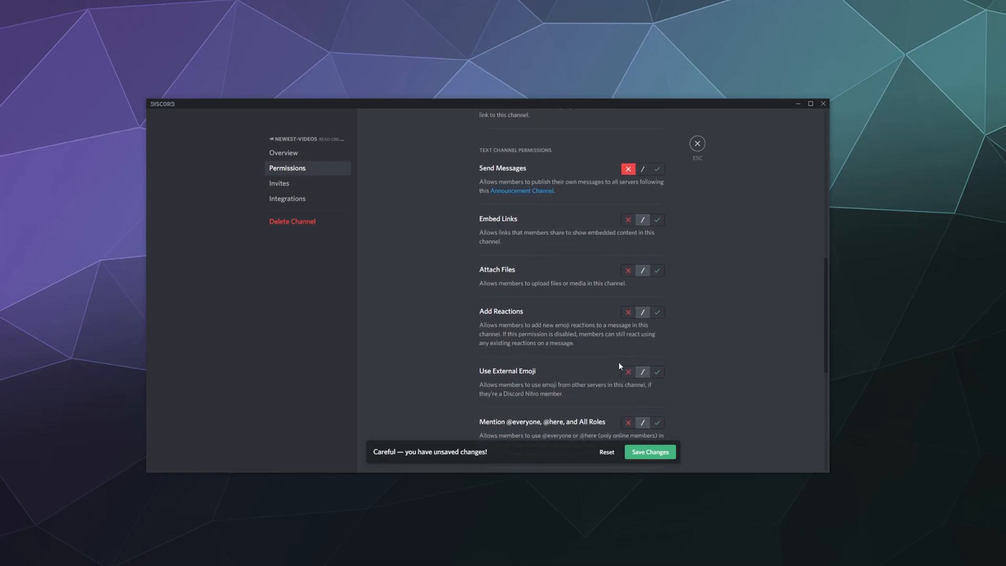
click(628, 312)
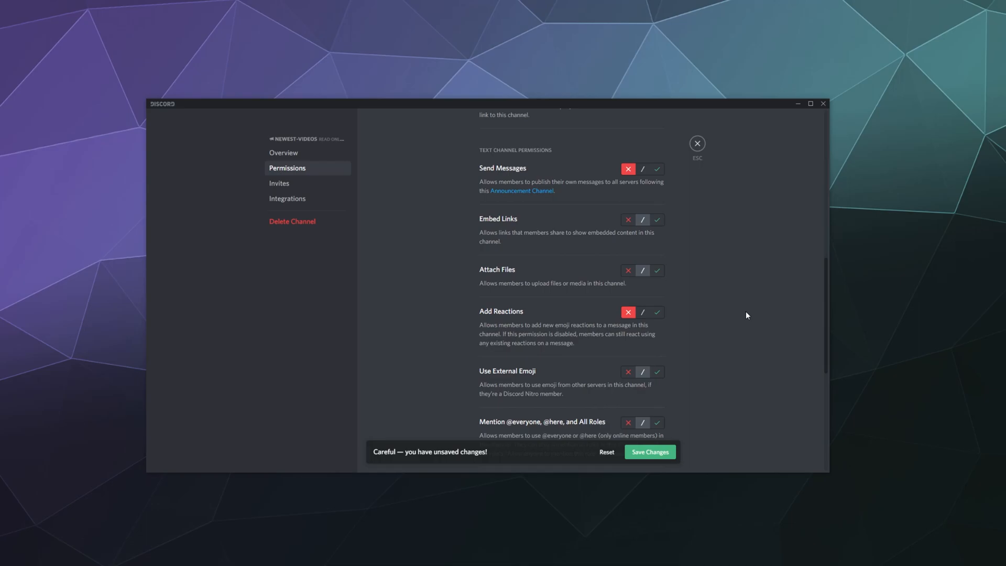
mouse_move(620, 326)
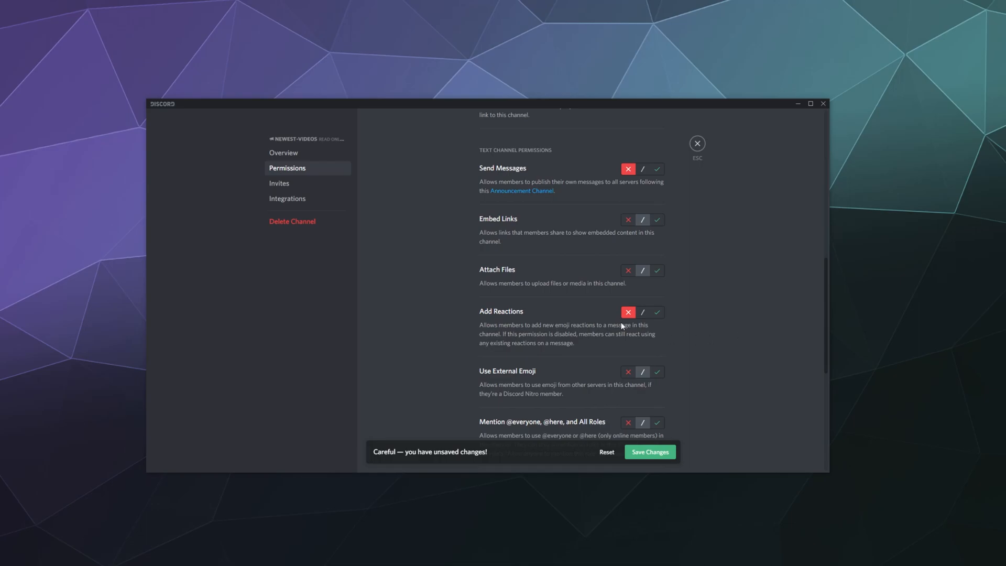
scroll(down, 3)
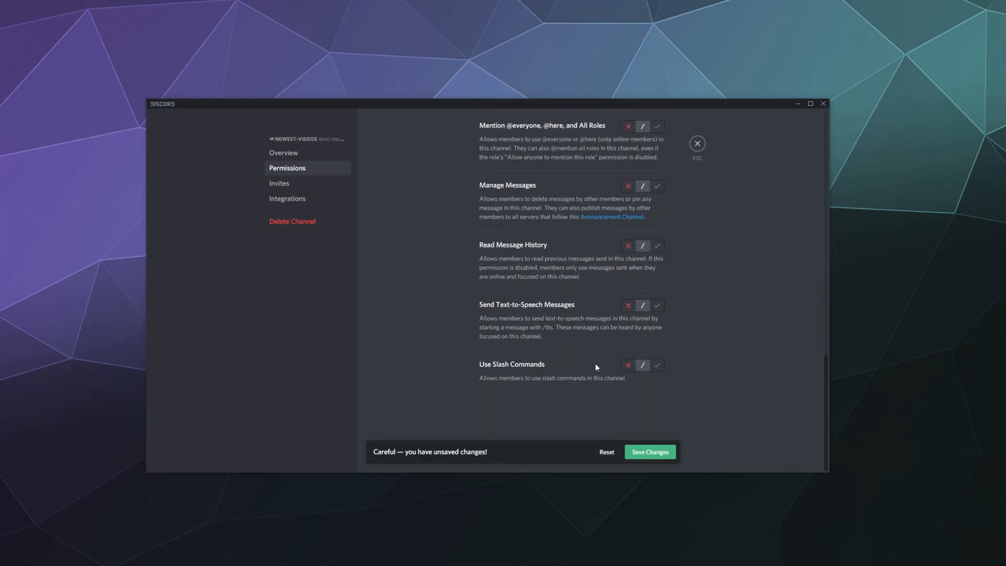
scroll(up, 3)
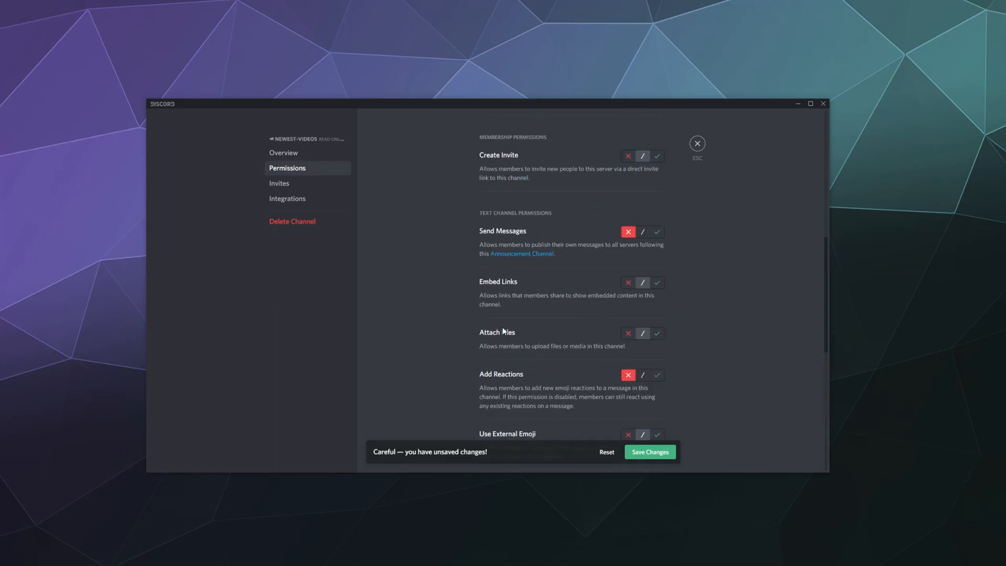
scroll(down, 3)
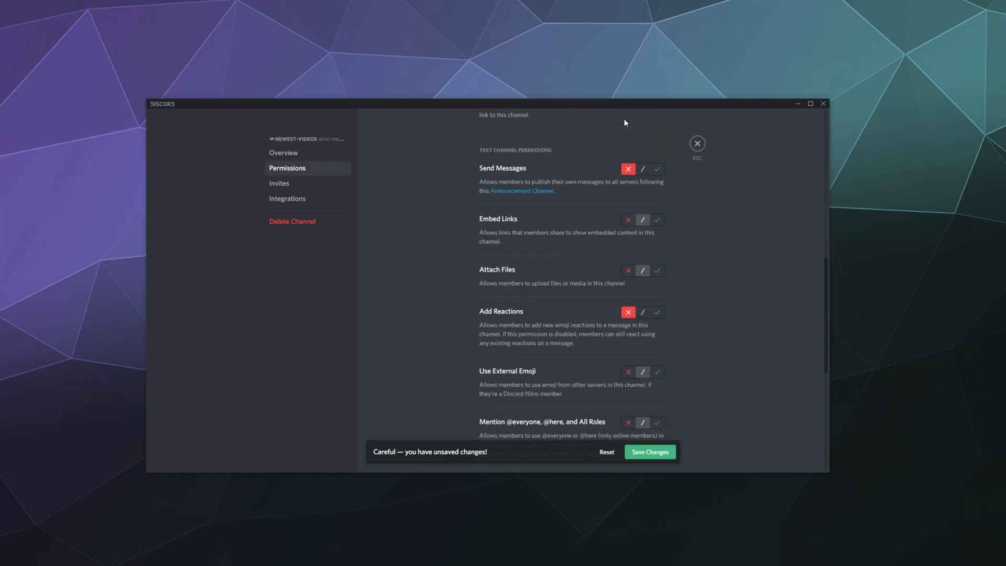
mouse_move(540, 191)
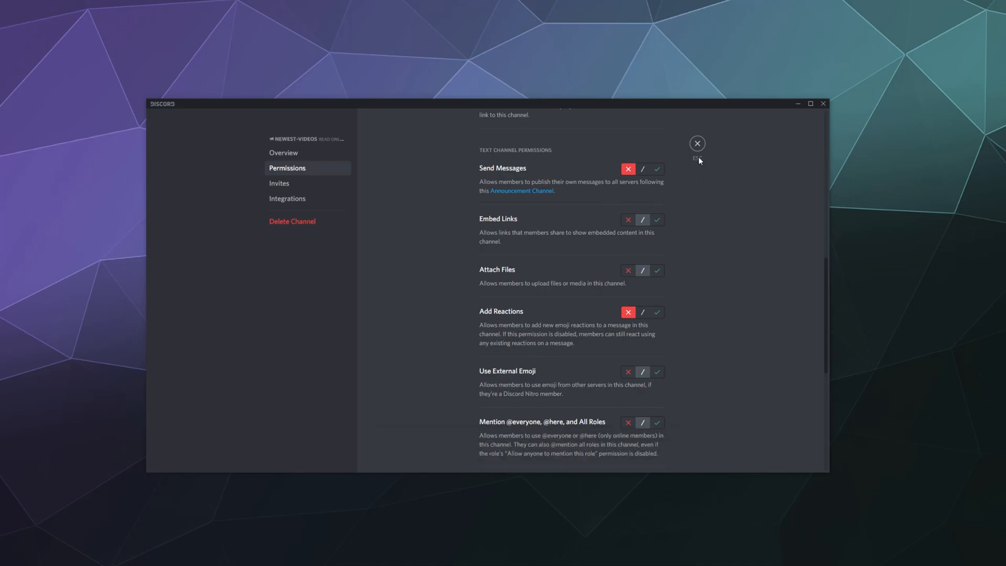
Step: Leave newest-videos settings and view the Coding With Ryan server's announcements channel and its video post
click(696, 143)
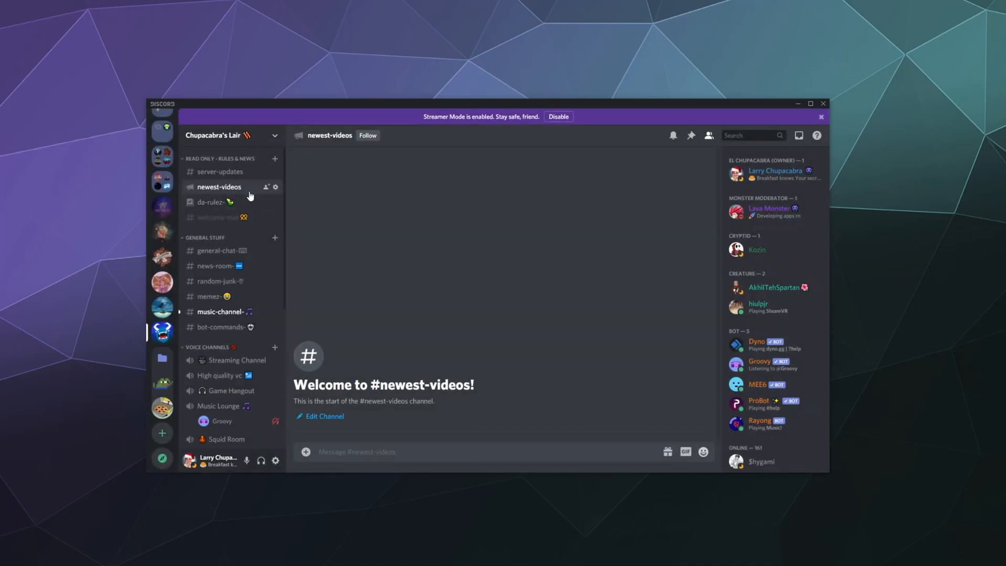
mouse_move(451, 409)
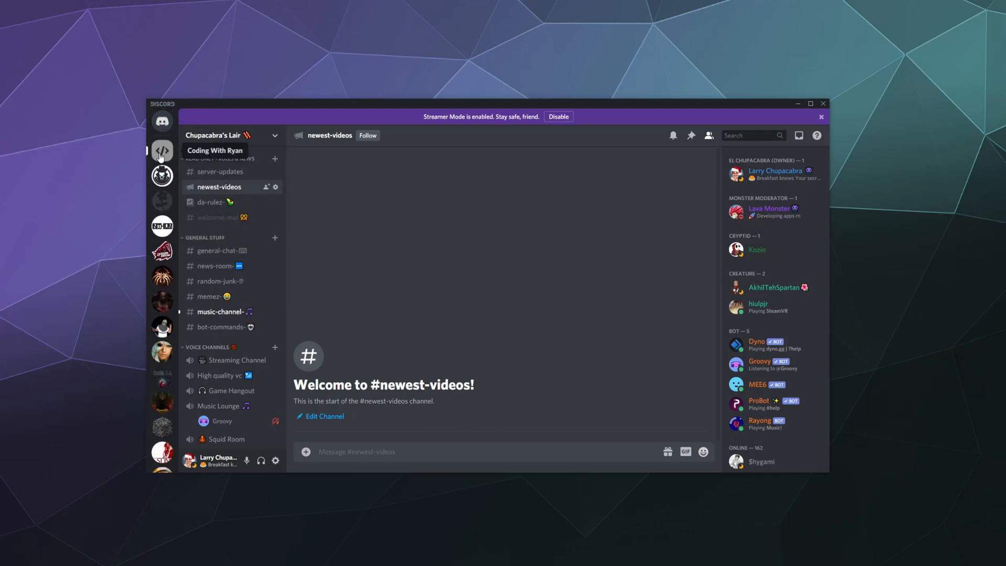
click(162, 150)
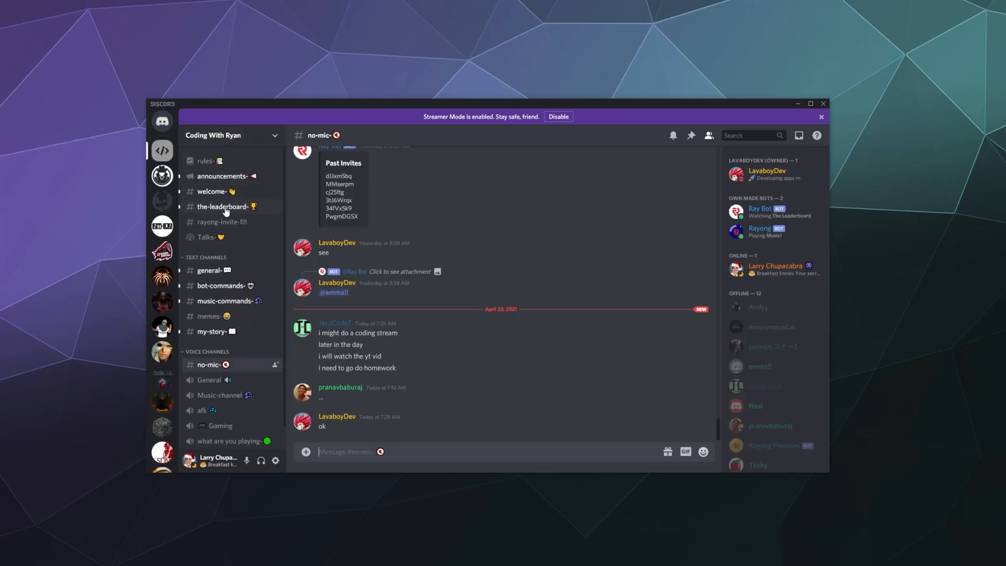
click(223, 176)
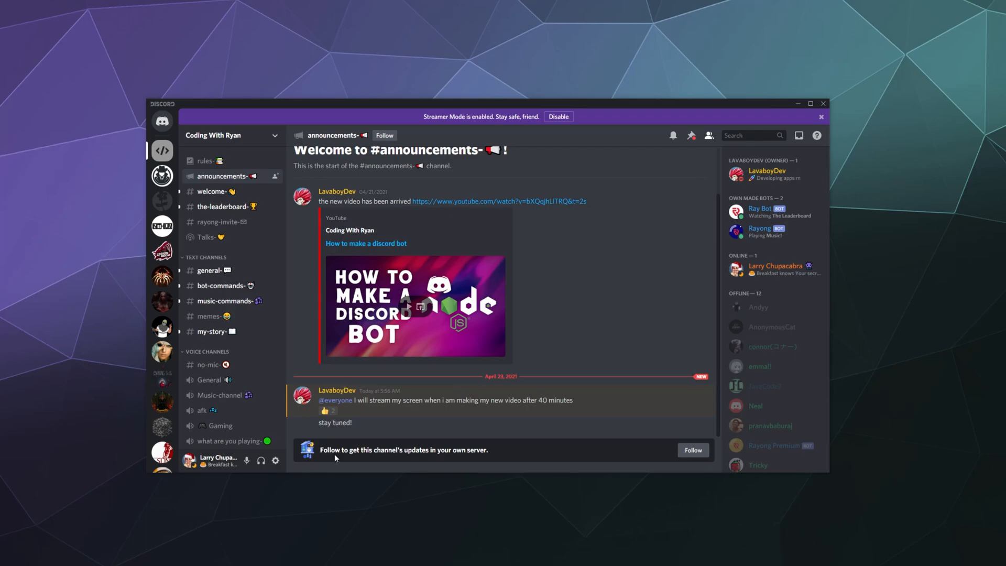
mouse_move(507, 454)
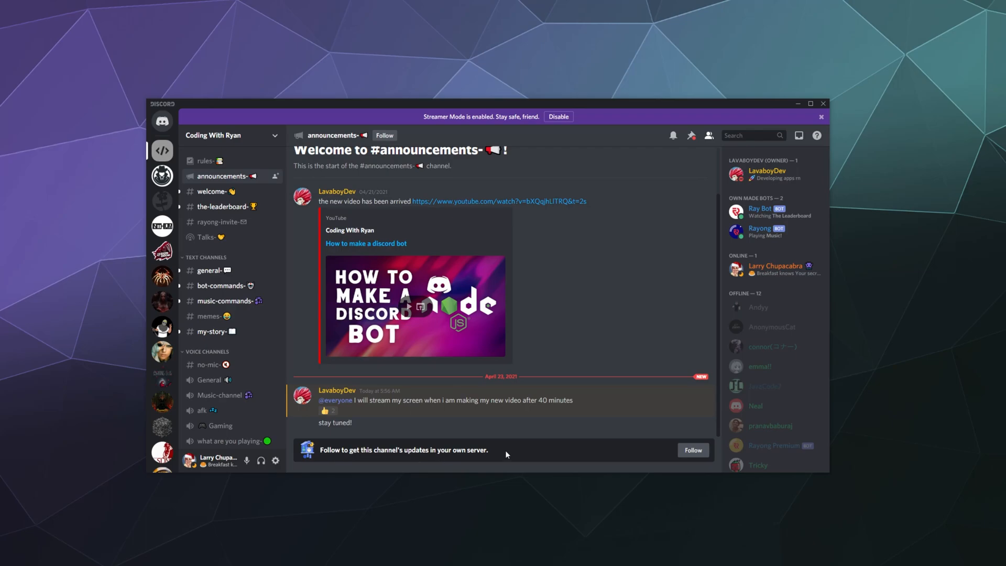
mouse_move(692, 450)
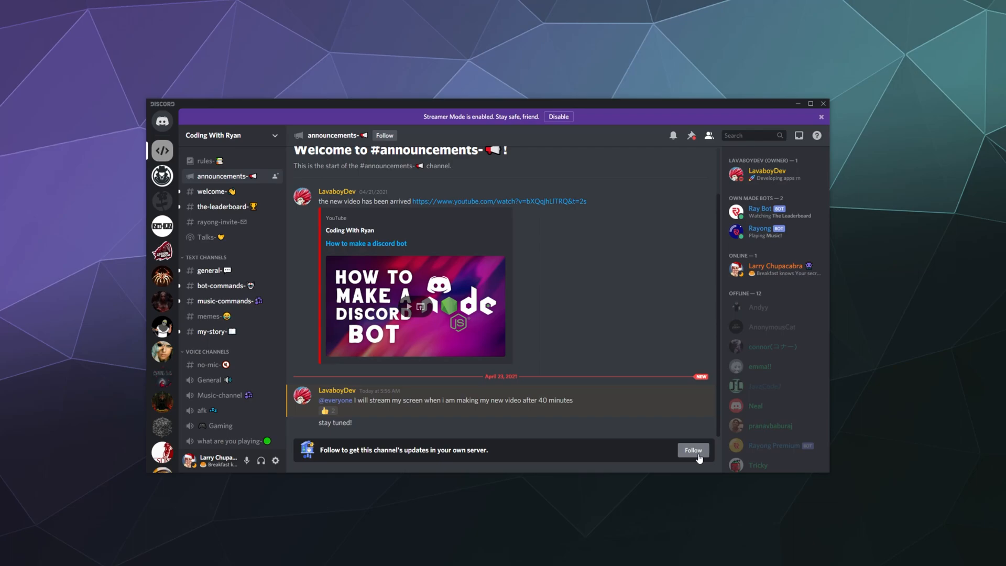
mouse_move(654, 440)
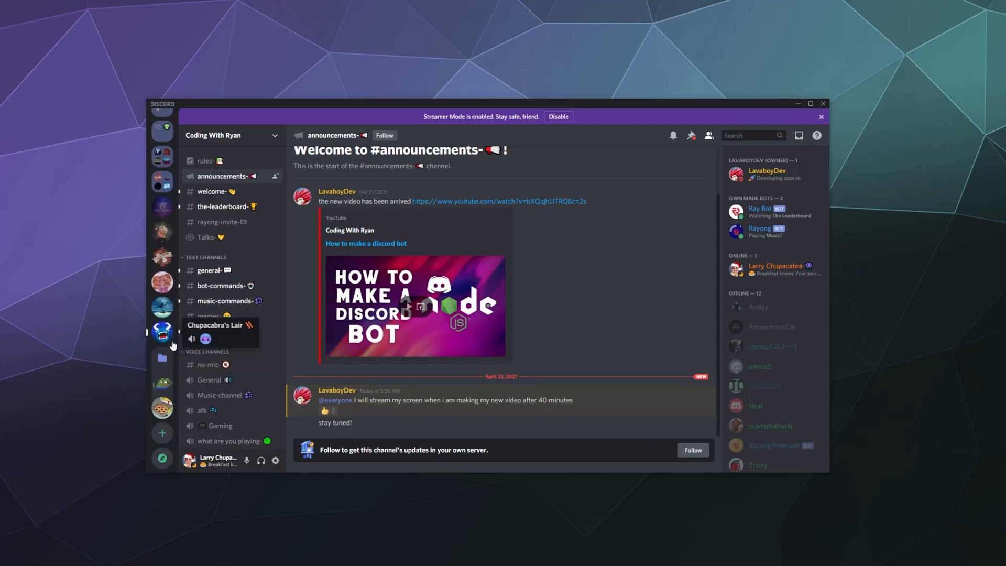
Step: Return to Chupacabra's Lair and its empty newest-videos channel
click(162, 331)
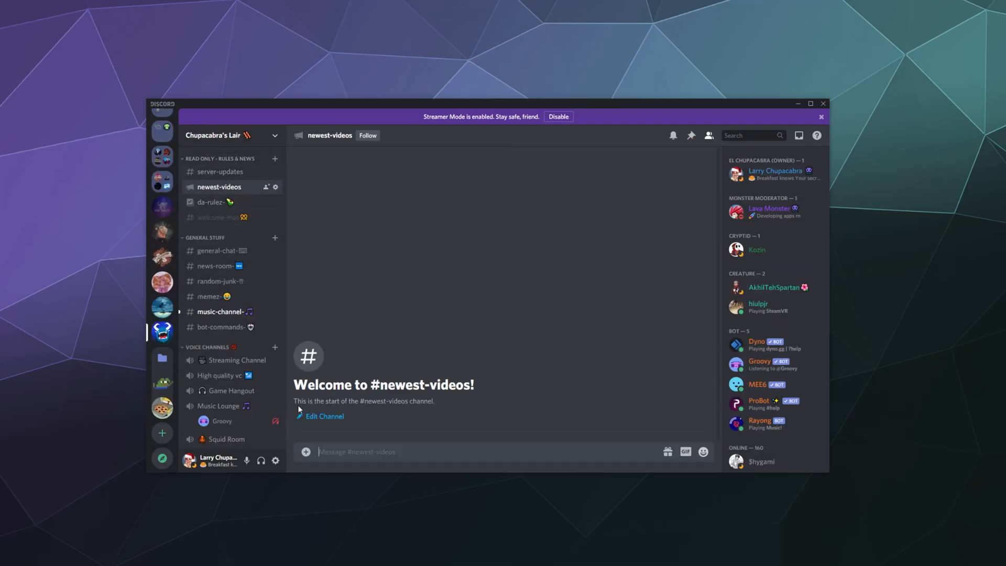
mouse_move(430, 306)
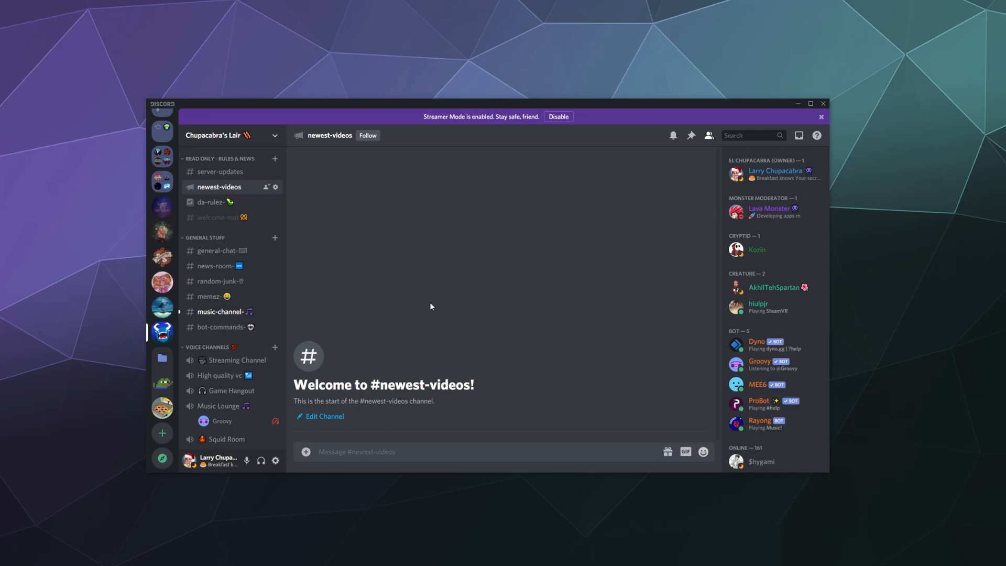
text(@here Ho9wdy)
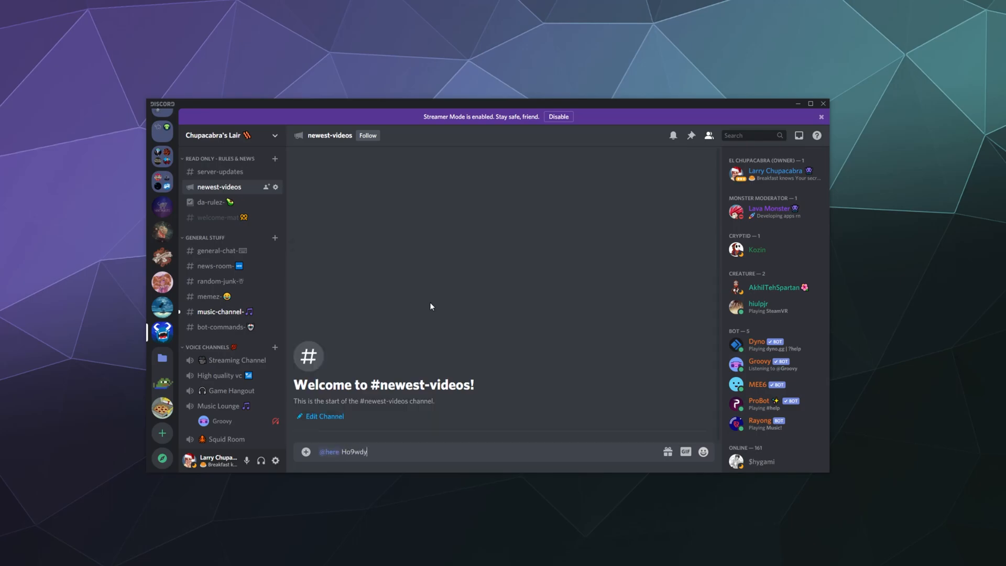
text(Howdy Everyone)
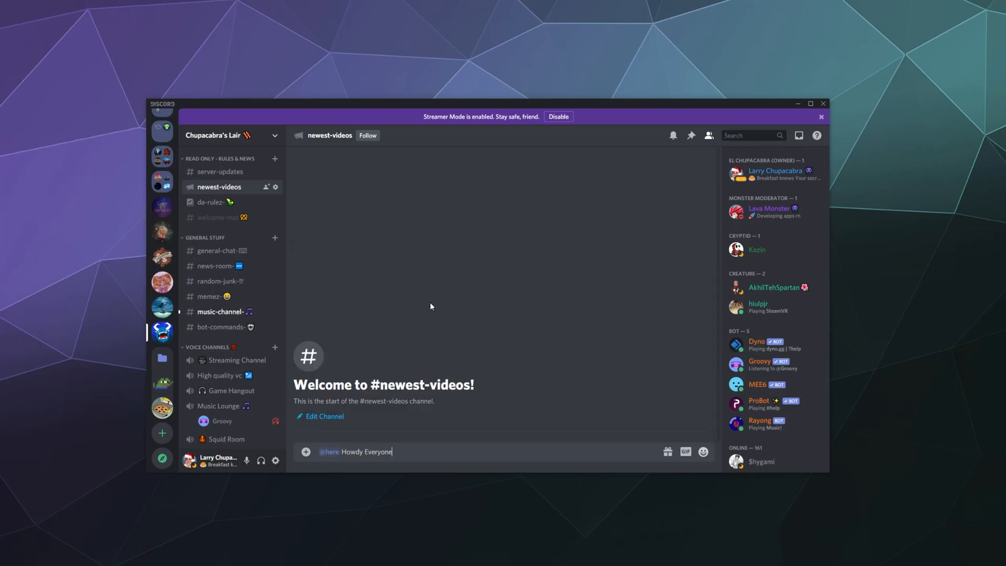
text(. i have a new vide)
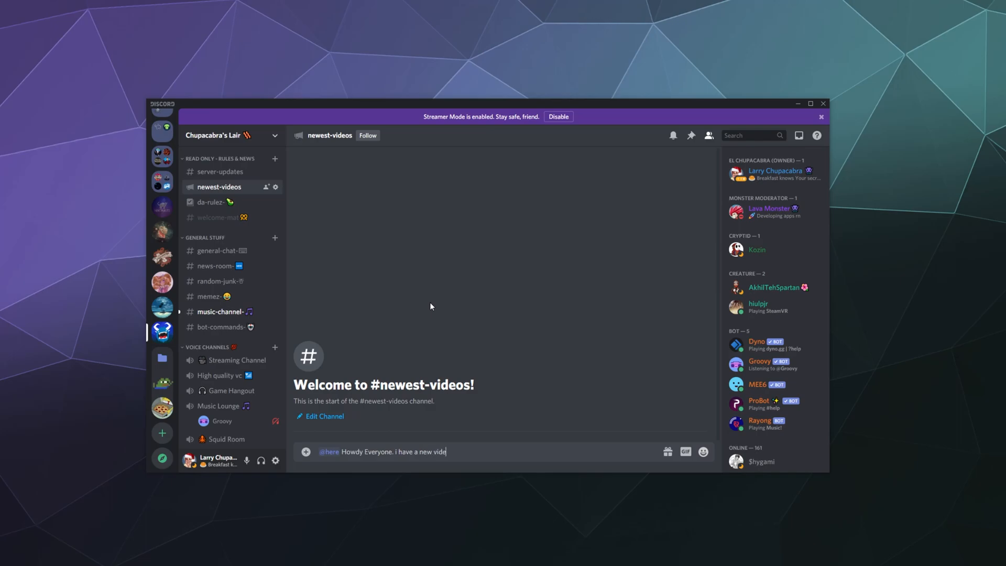
text(o out about)
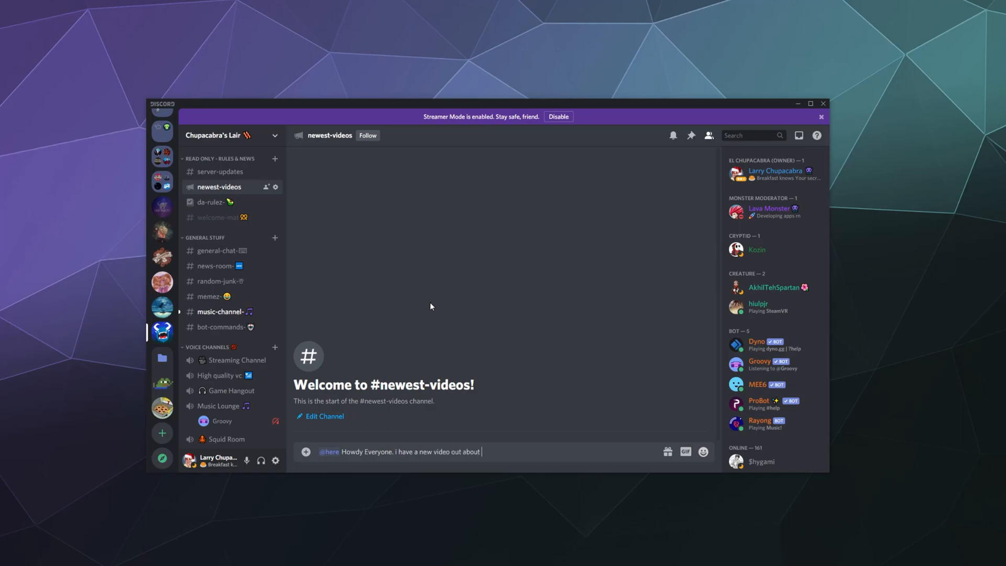
text(what "Lo)
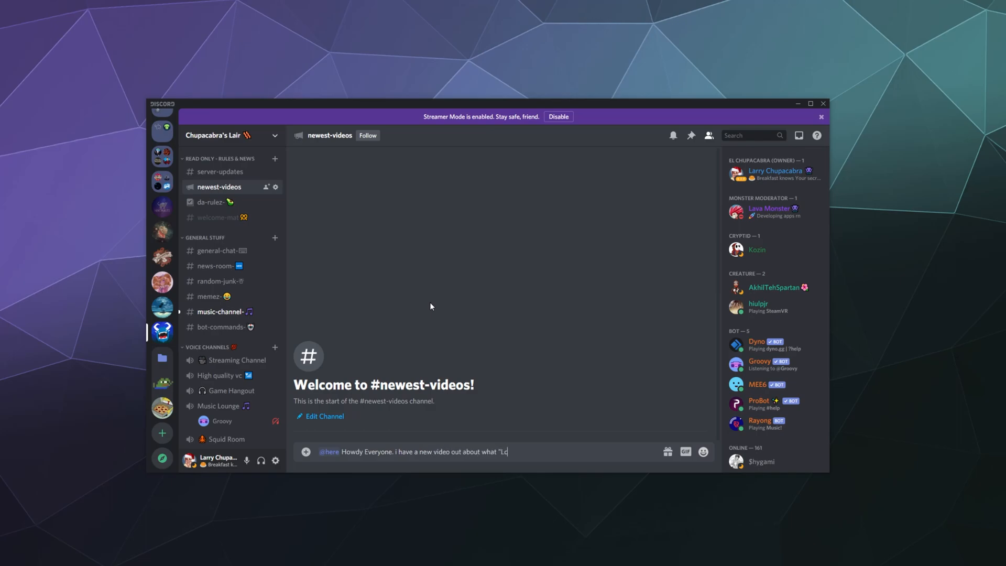
text(cked Roles")
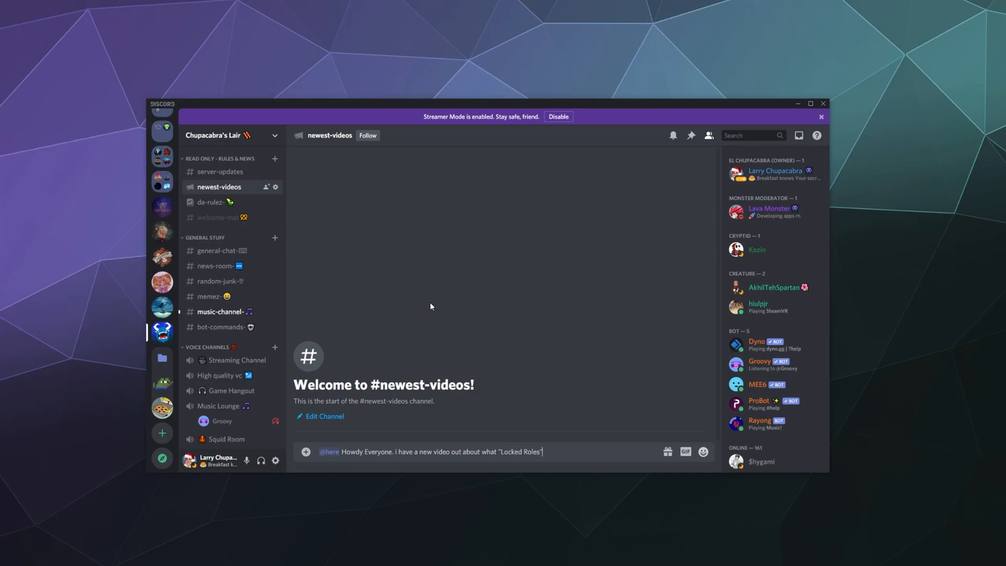
text(mean in Discord. Genera)
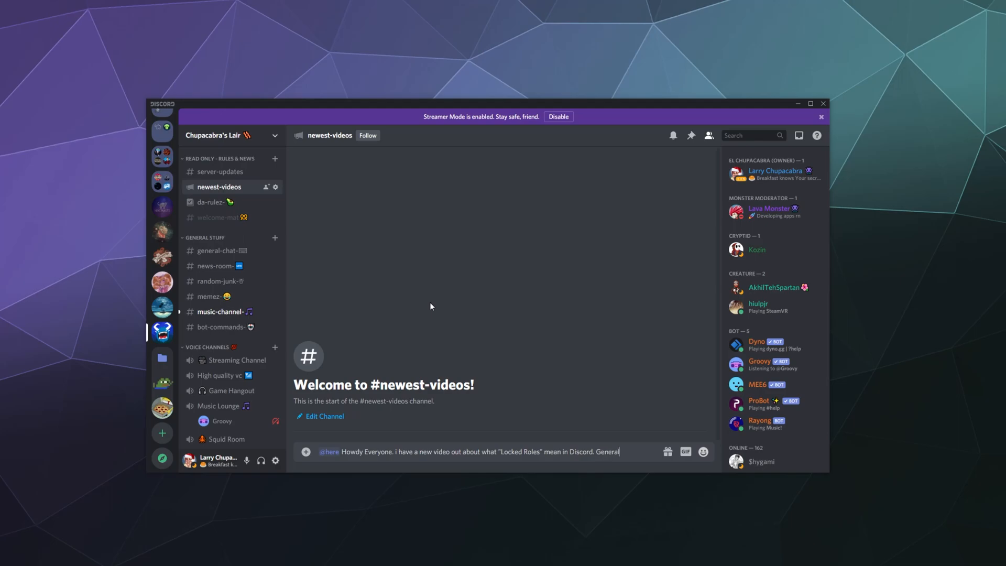
text(ly if)
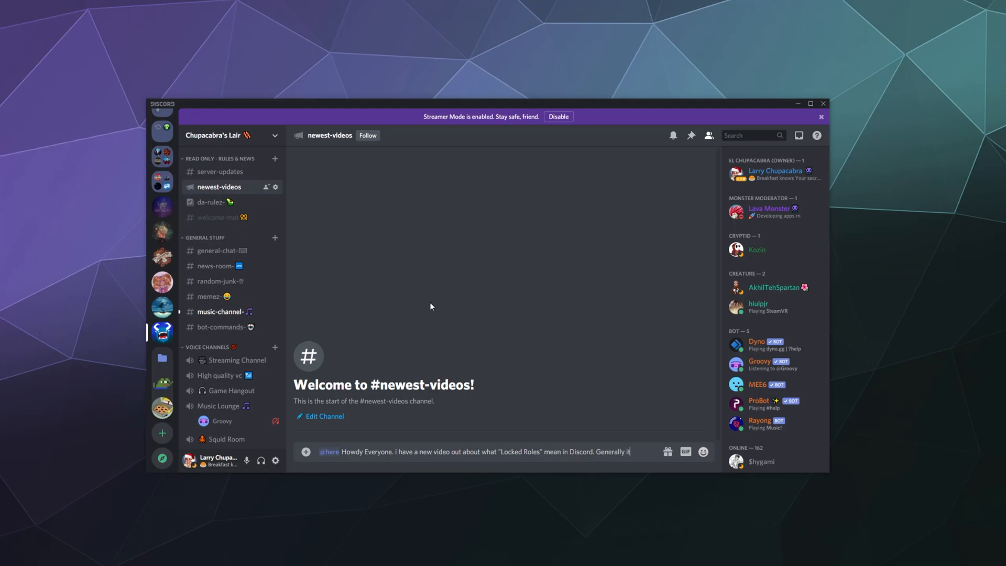
text(something)
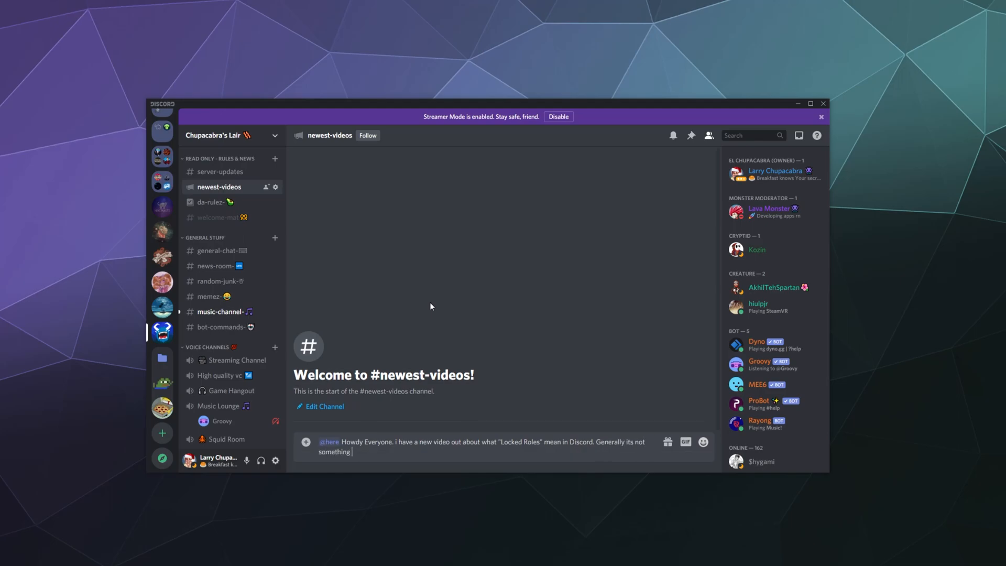
text(you can control. And this is what exactly they are. https://youtu.be/ZiDJChP_uyc)
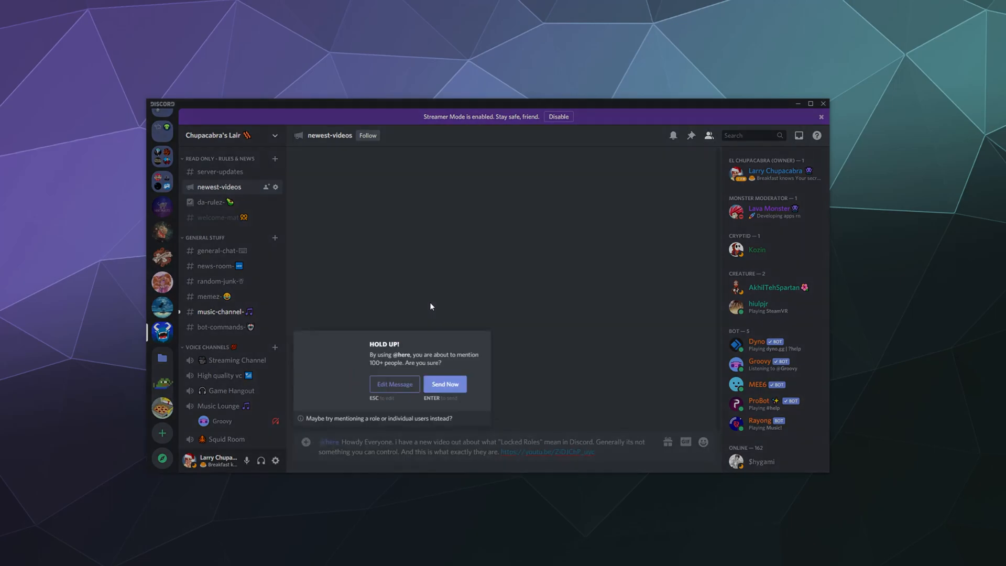
click(444, 384)
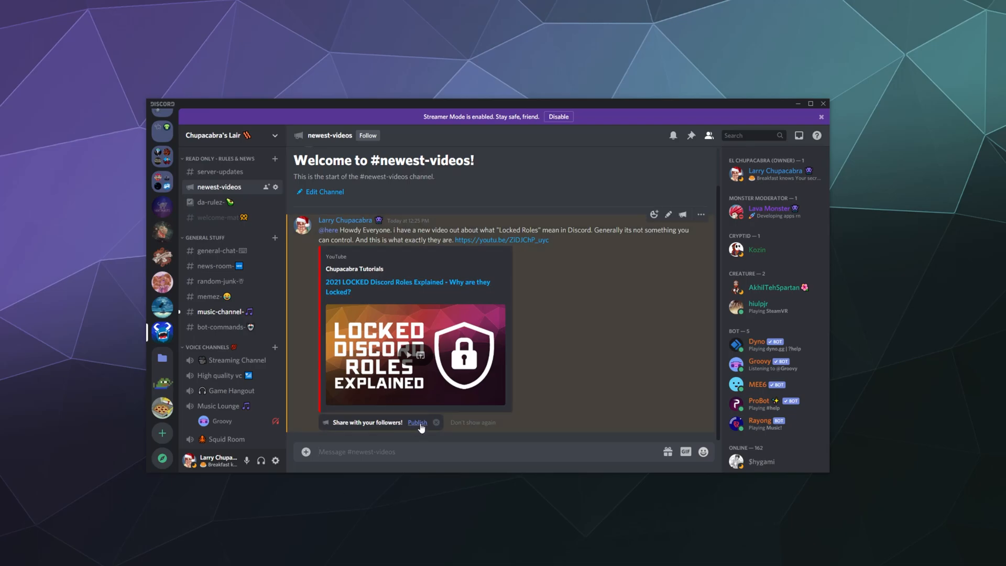
click(417, 422)
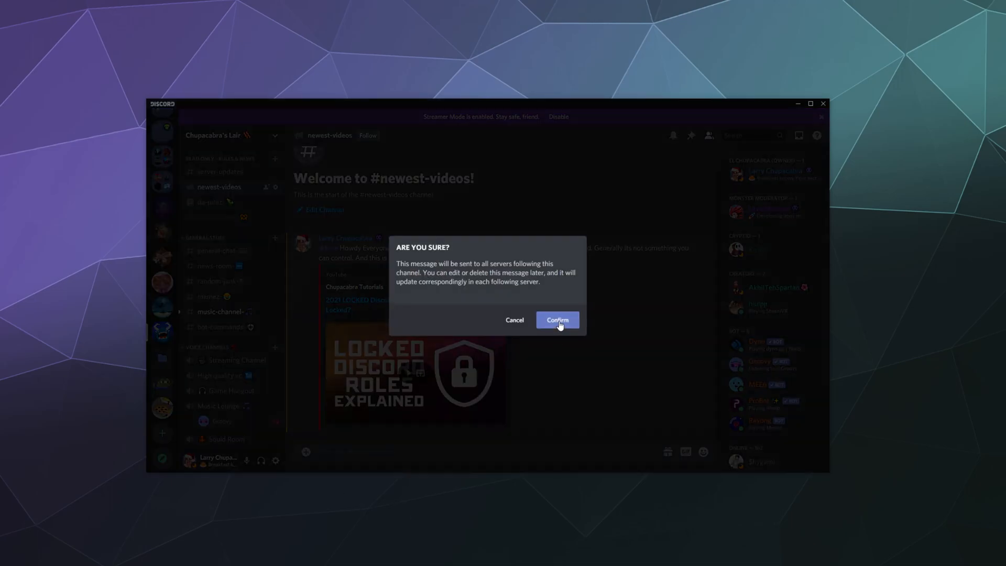
click(557, 319)
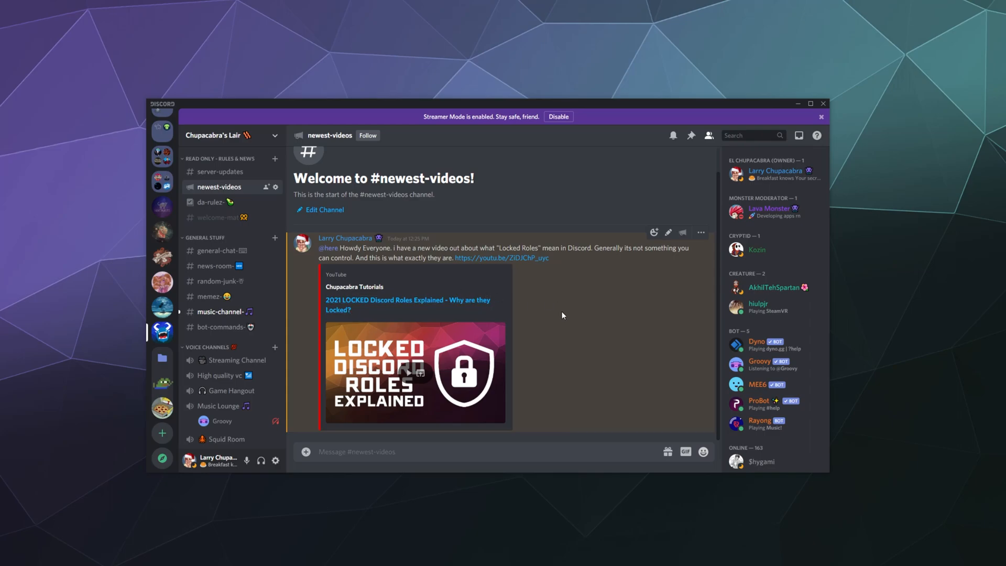
mouse_move(639, 334)
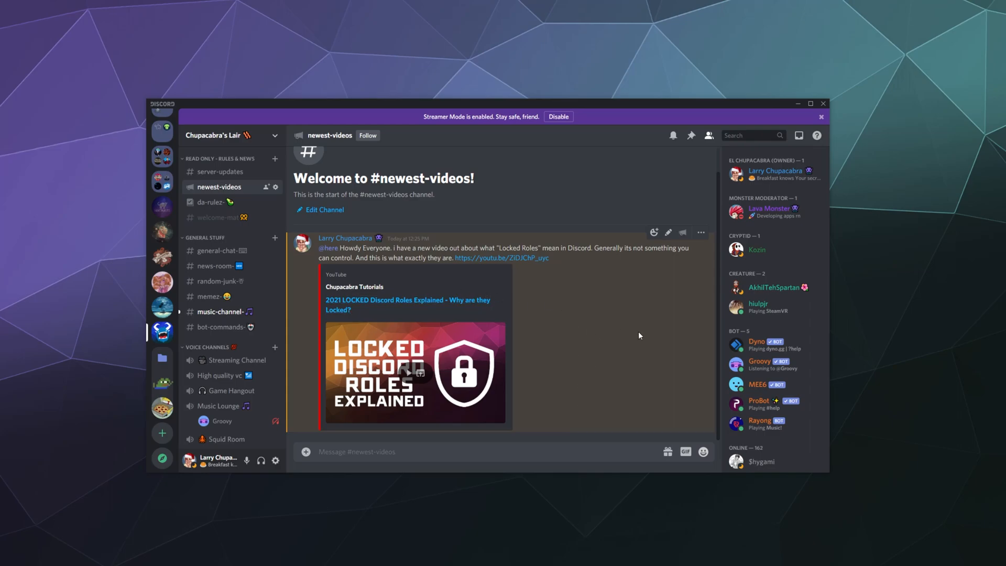
mouse_move(422, 301)
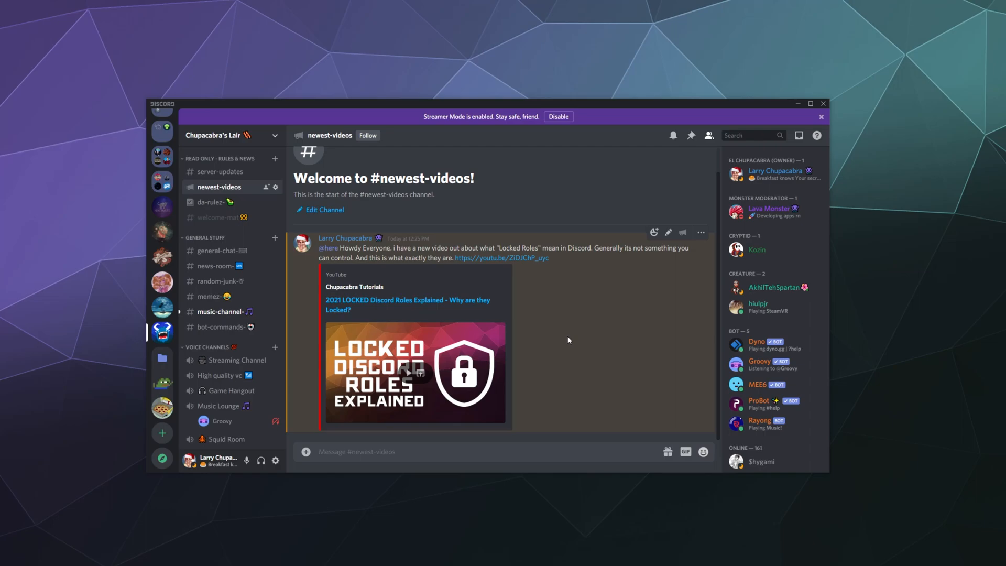
mouse_move(204, 315)
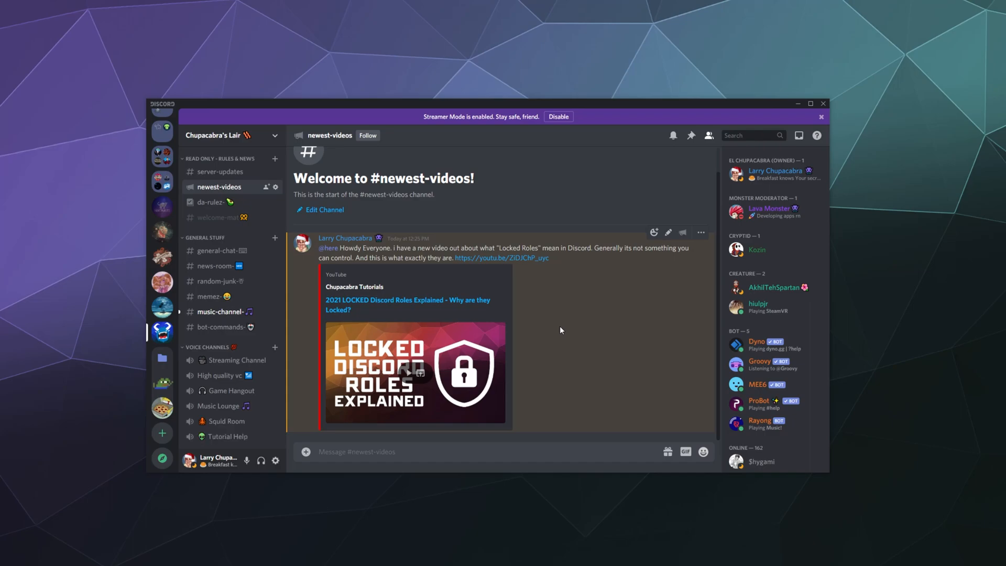
mouse_move(478, 494)
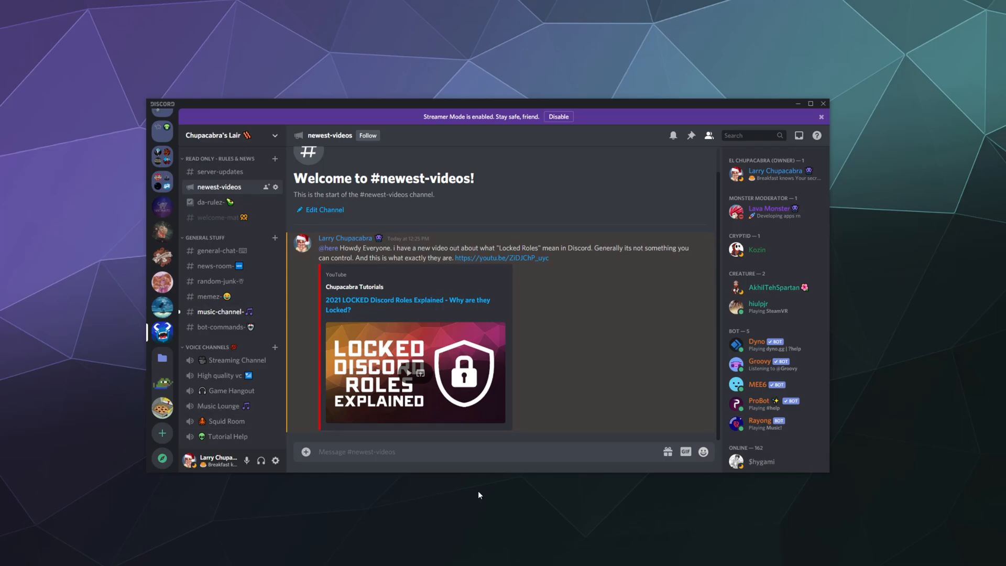